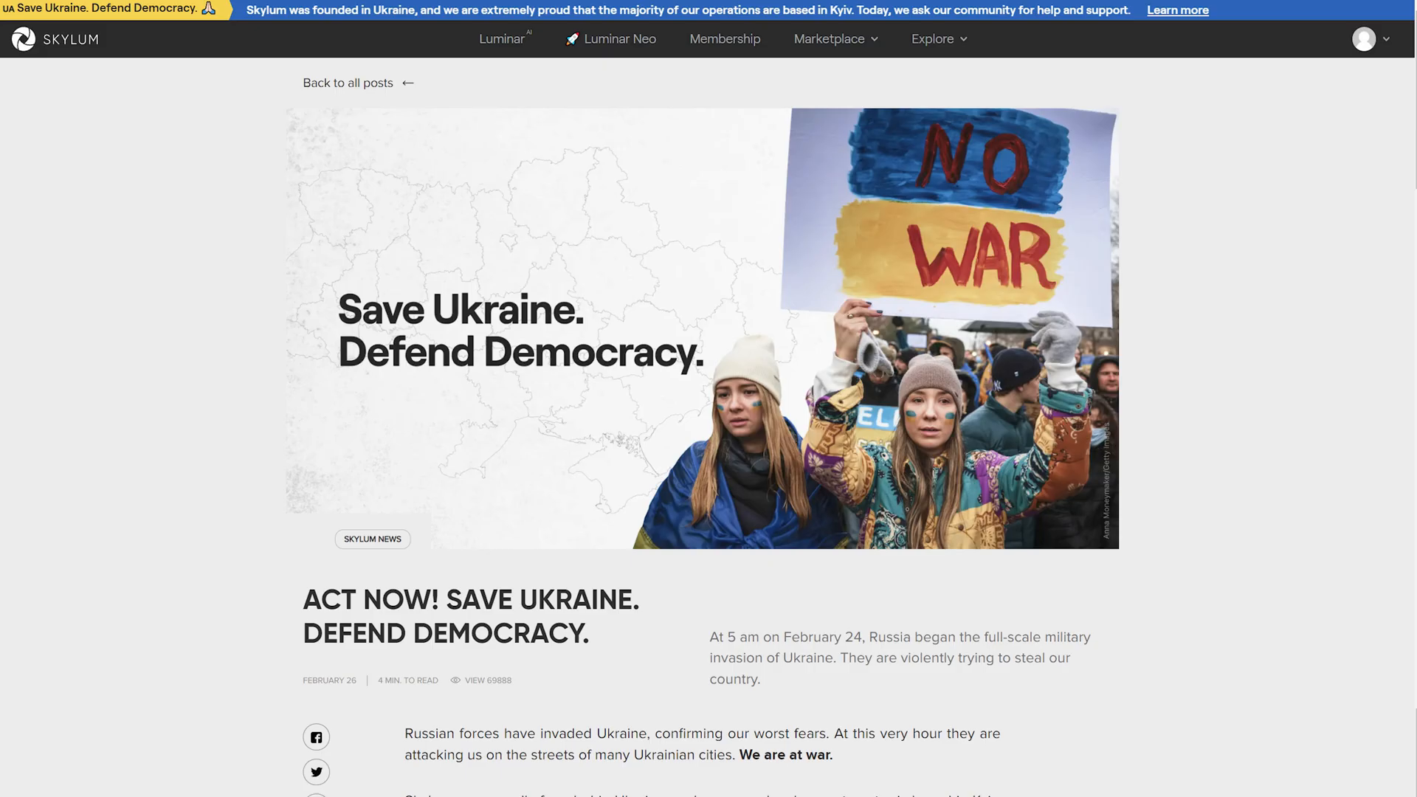
- Scroll through the preset collections suggested for the night lake photo
scroll("down", 3)
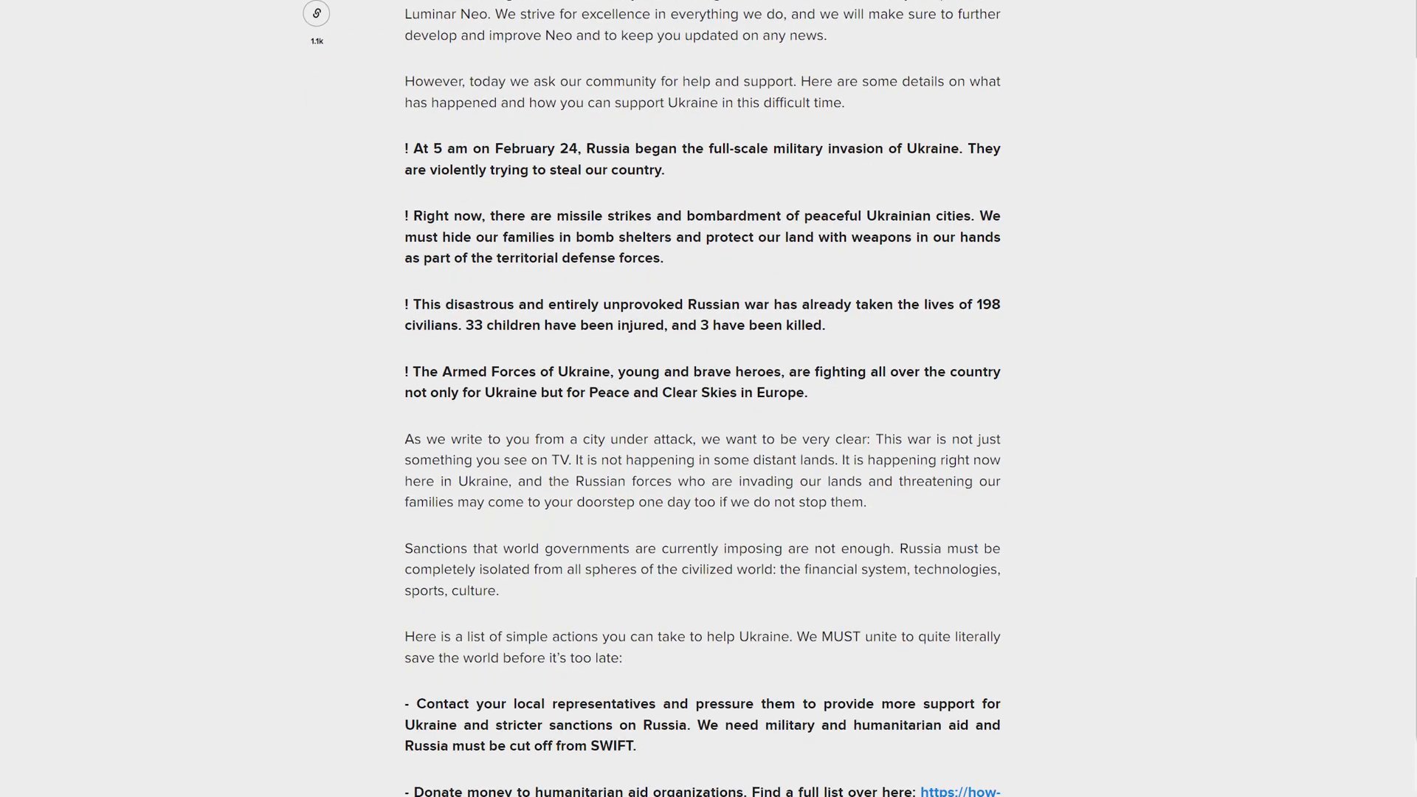
scroll("down", 3)
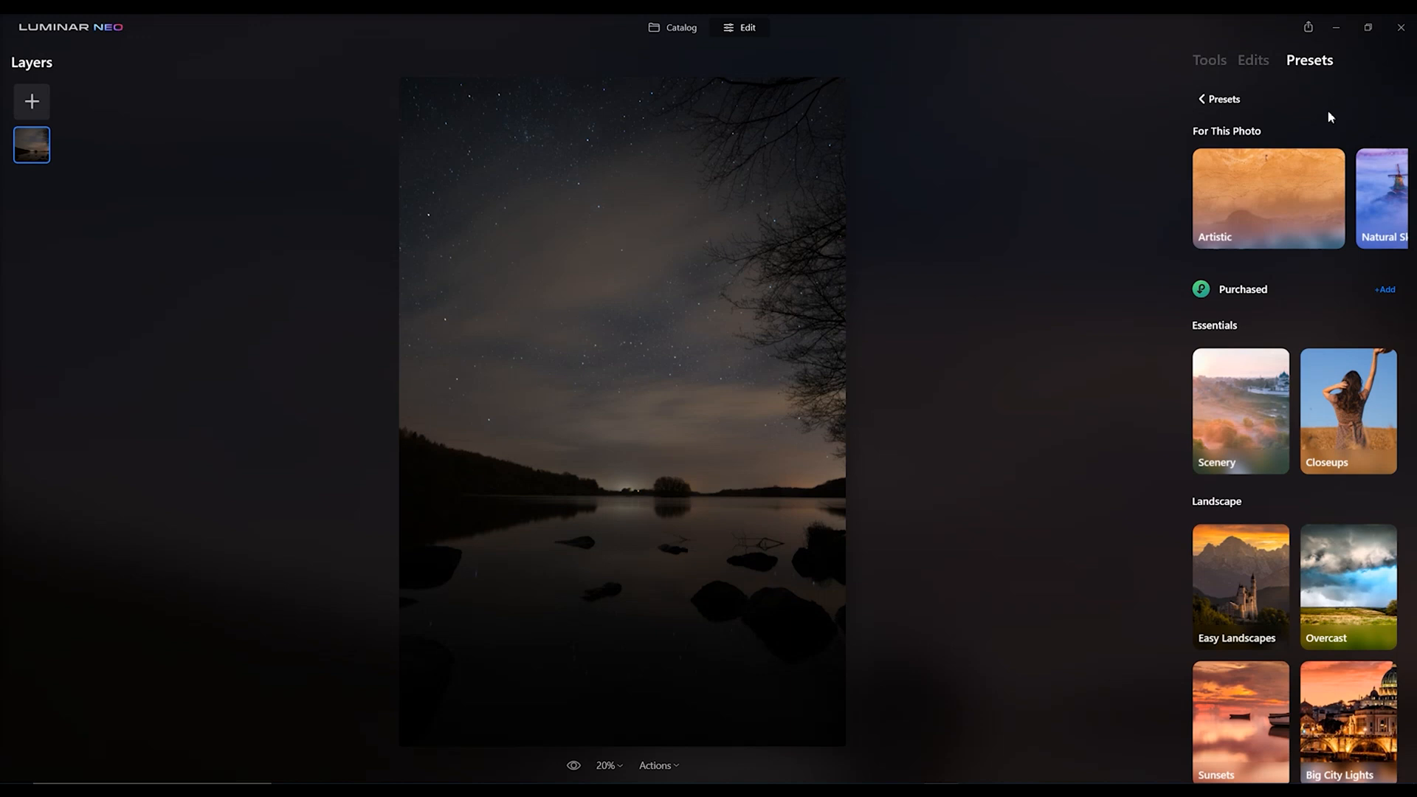
mouse_move(1411, 134)
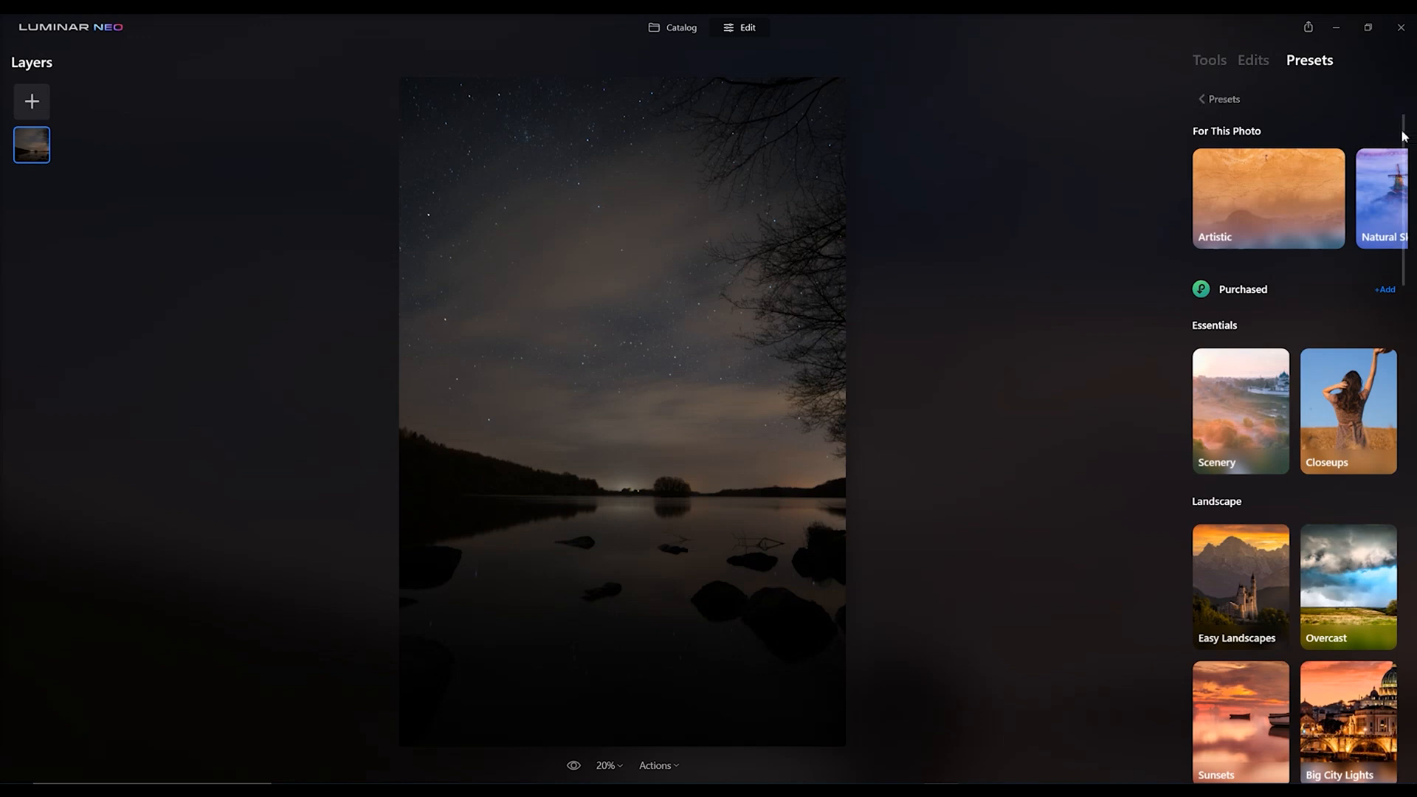
mouse_move(1381, 201)
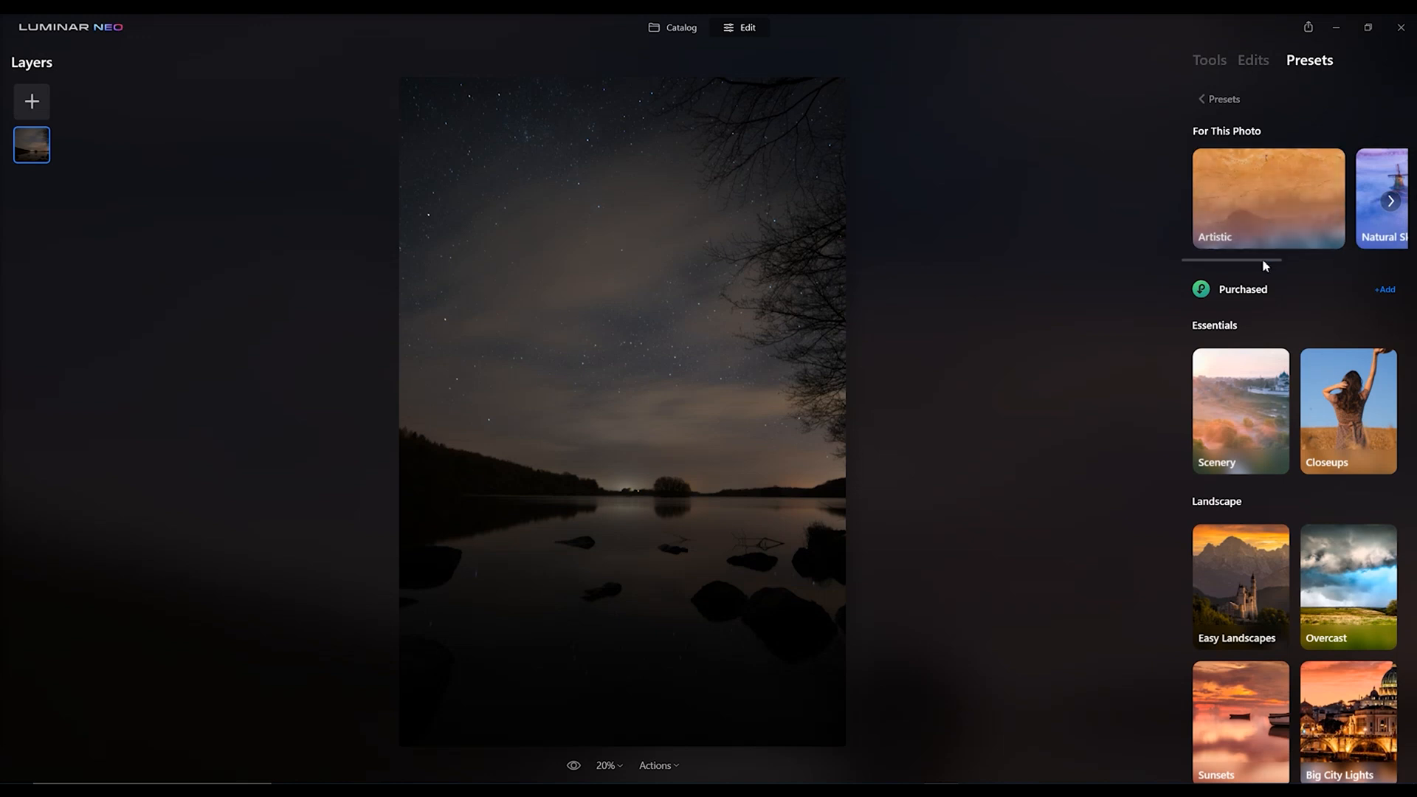
- Show the Natural Skies collection with its five sky presets
left_click(1388, 199)
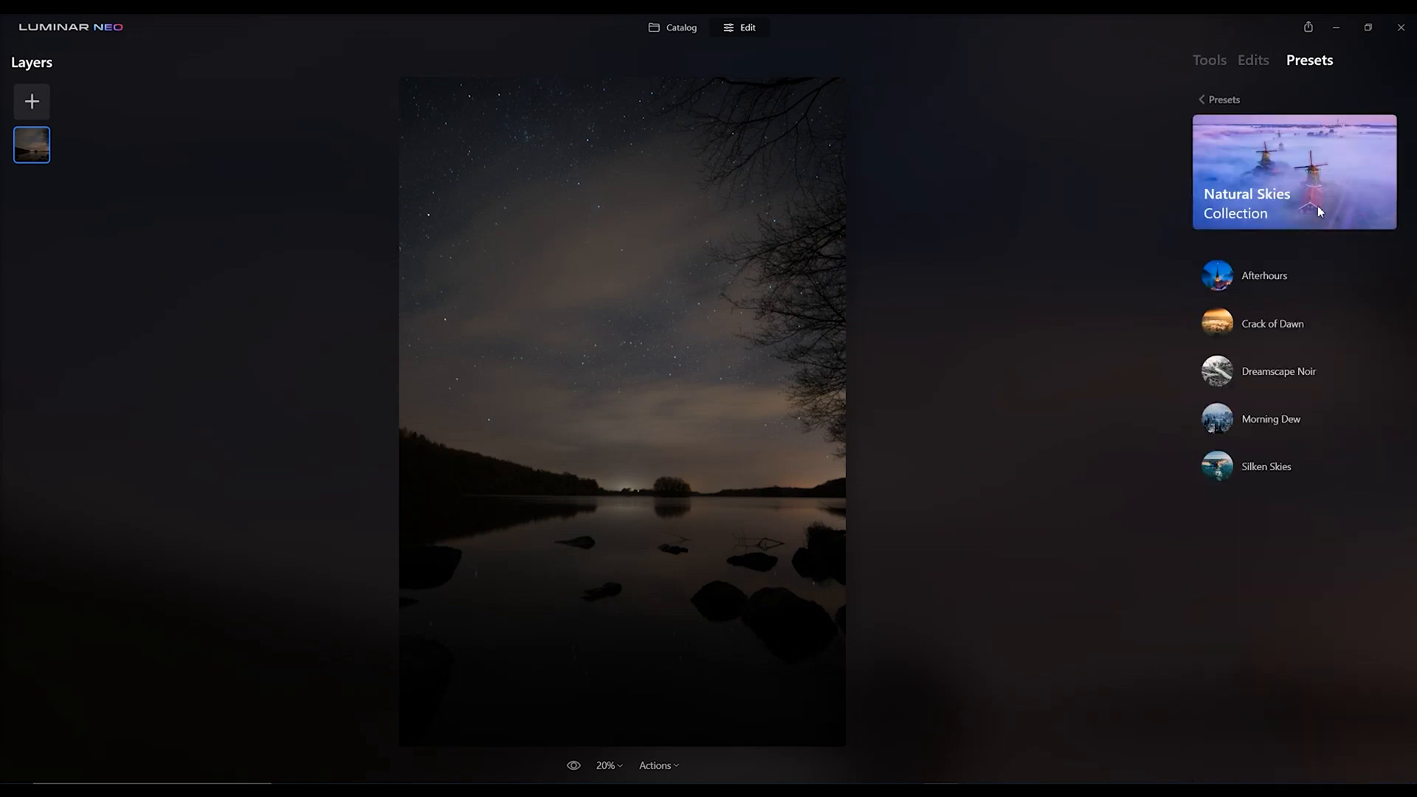
mouse_move(1259, 360)
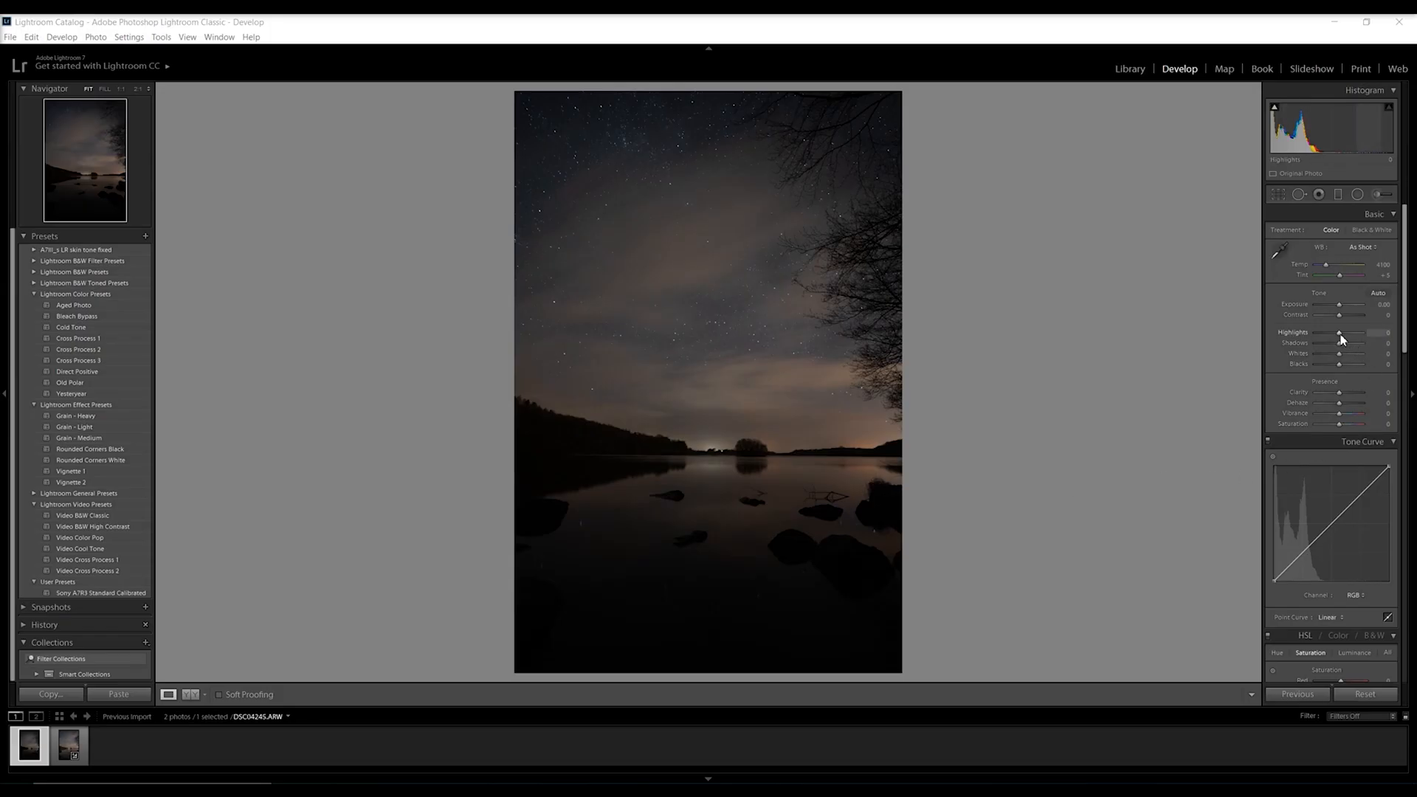
- Raise the Highlights slider to brighten the clouds and sky
left_click_drag(1337, 332, 1343, 332)
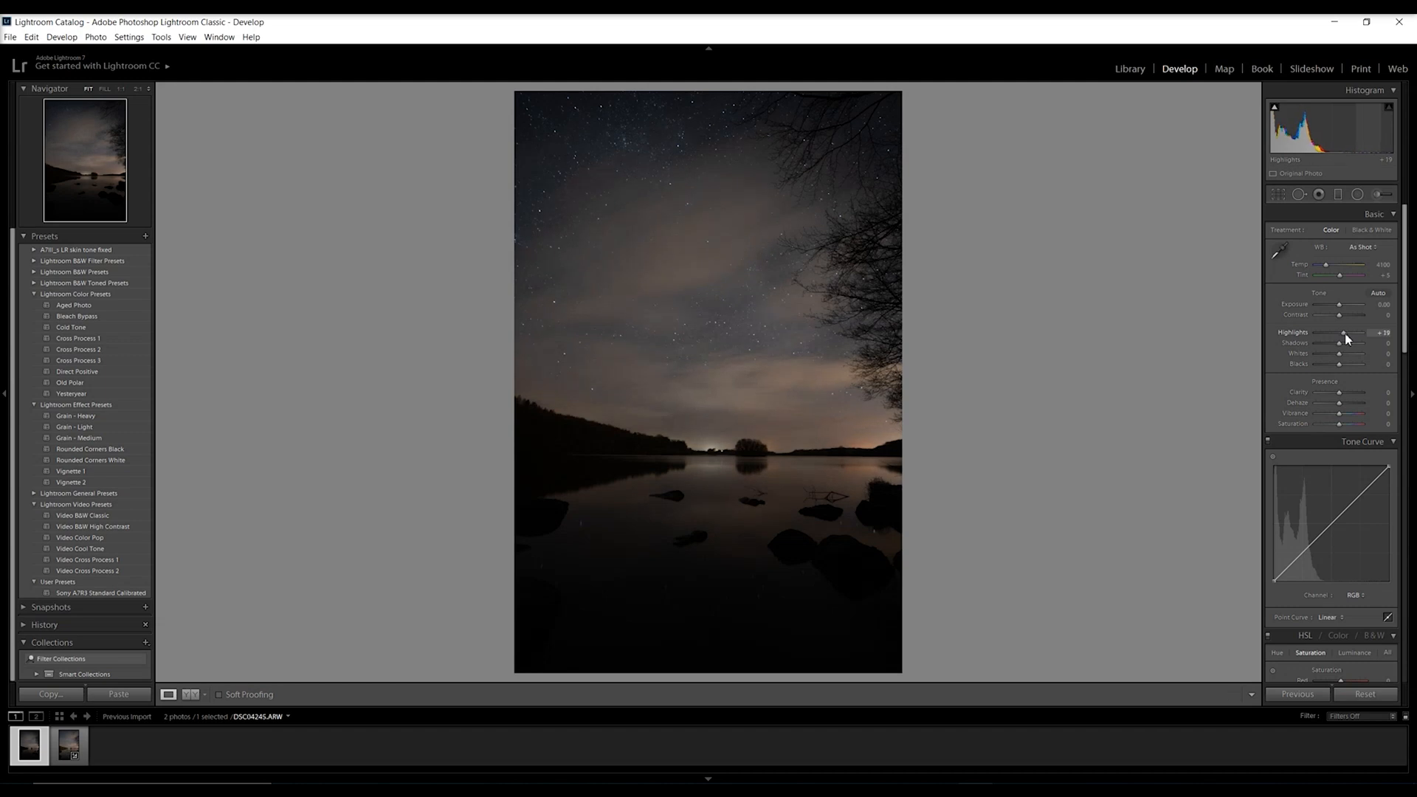
left_click_drag(1338, 304, 1343, 304)
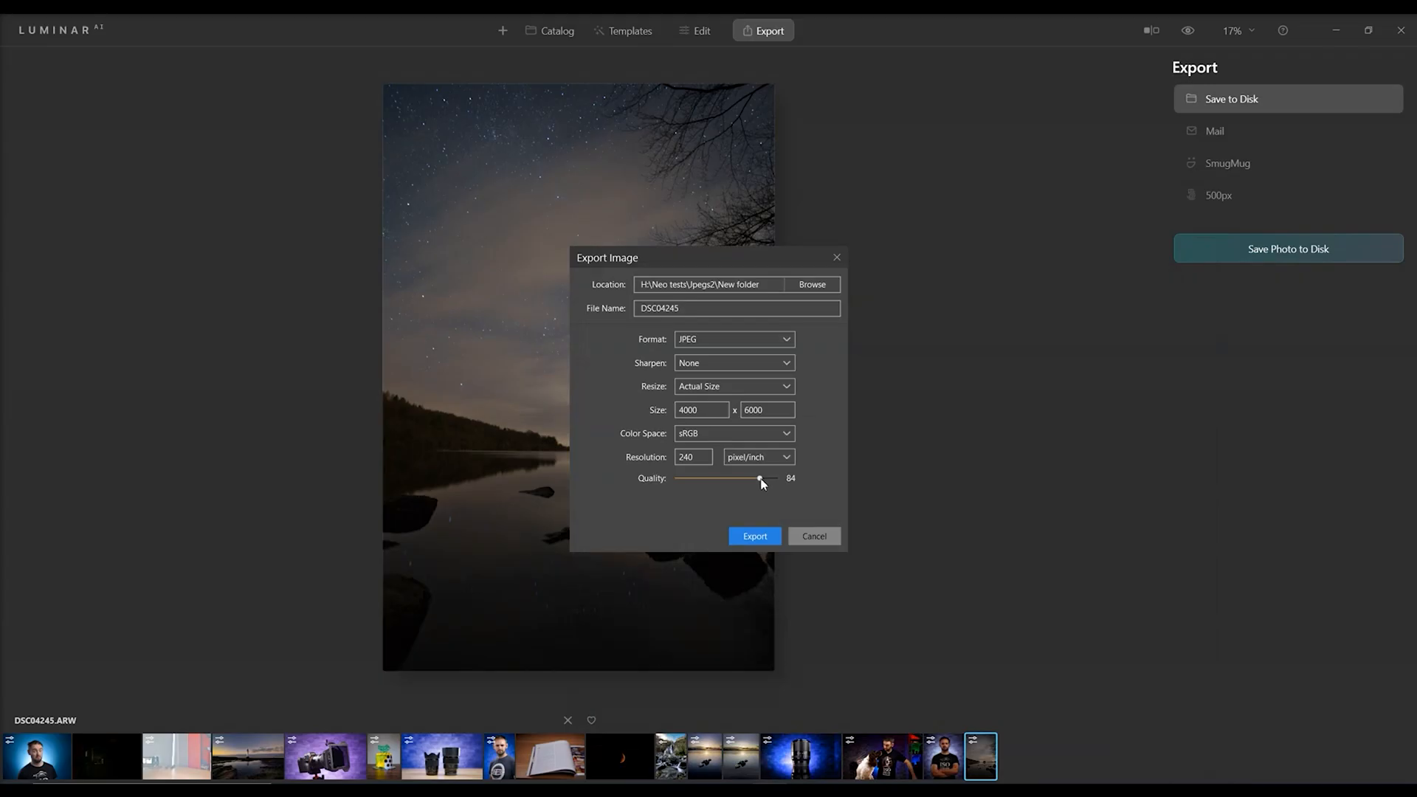
- Export the lake photo as a full-size 4000×6000 sRGB JPEG at quality 84
left_click(754, 536)
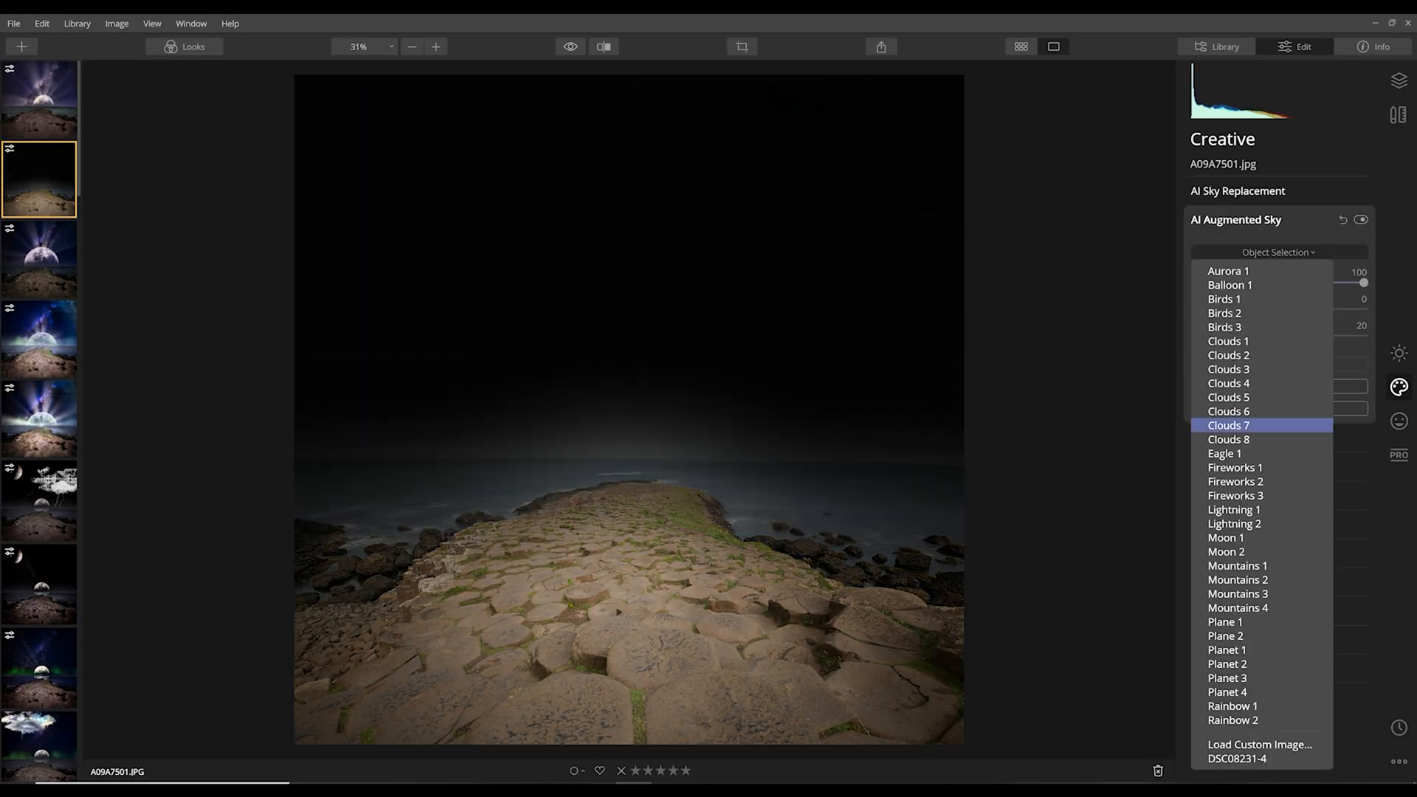
- Place custom moon image DSC08231-4 in the sky via Balloon 1, then browse replacement skies
left_click(1231, 285)
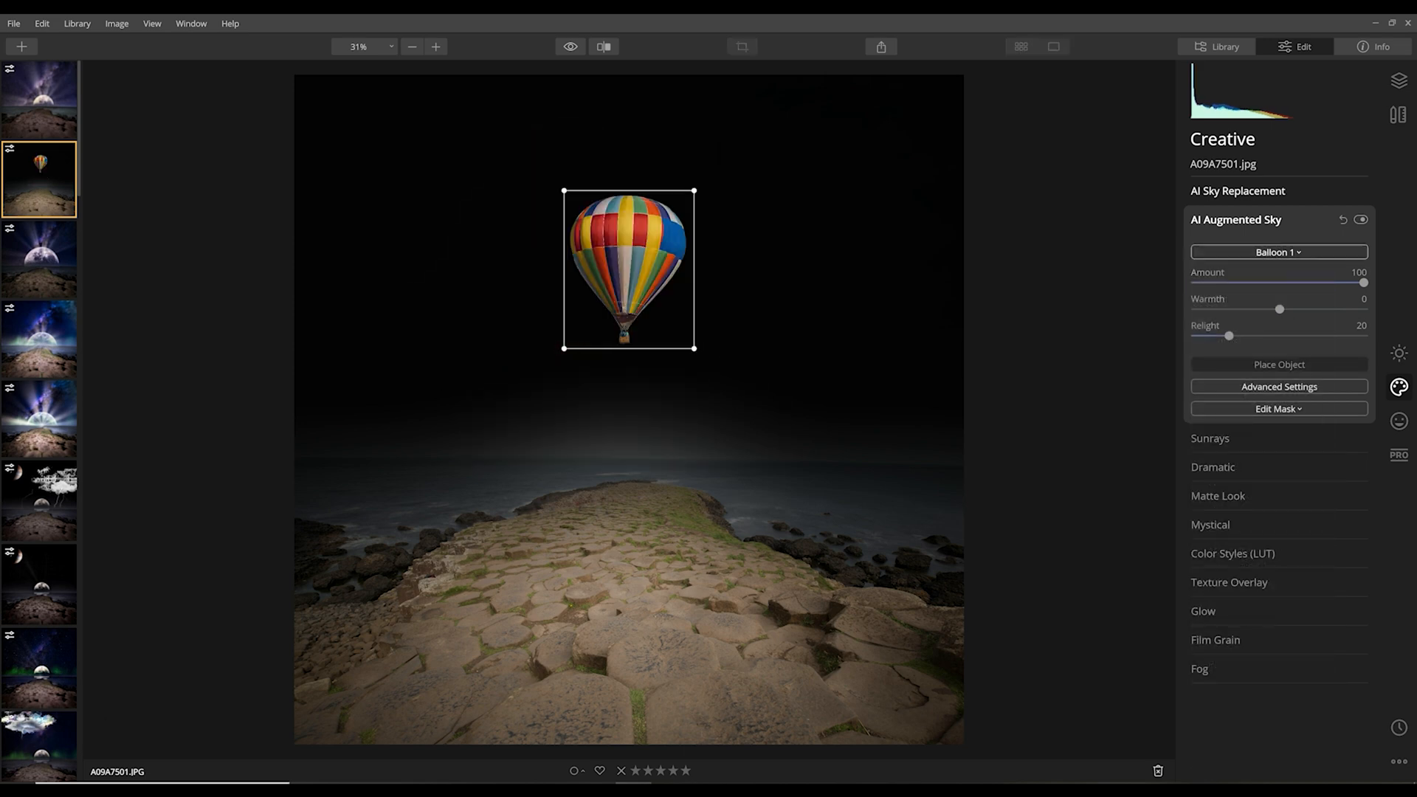
left_click(1278, 250)
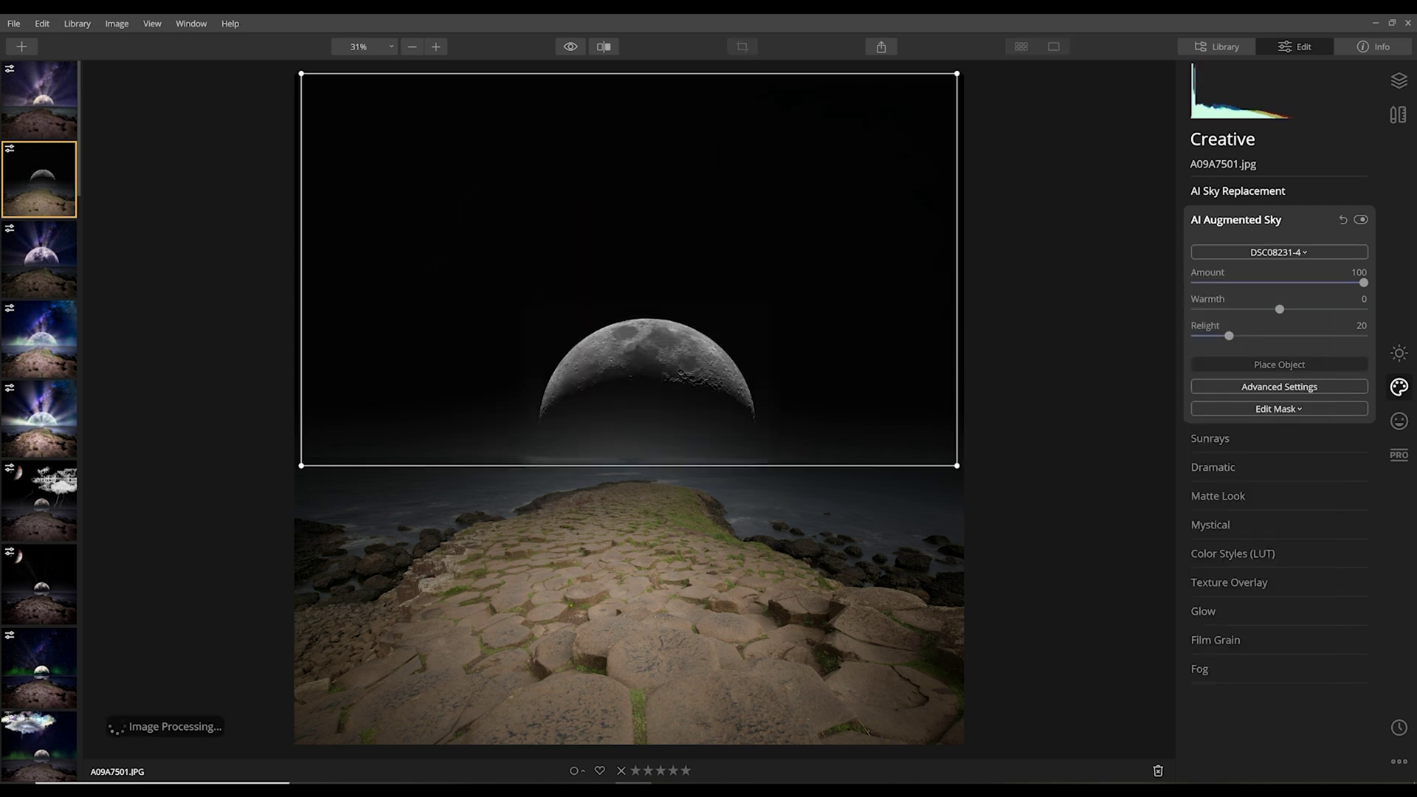
left_click(1278, 251)
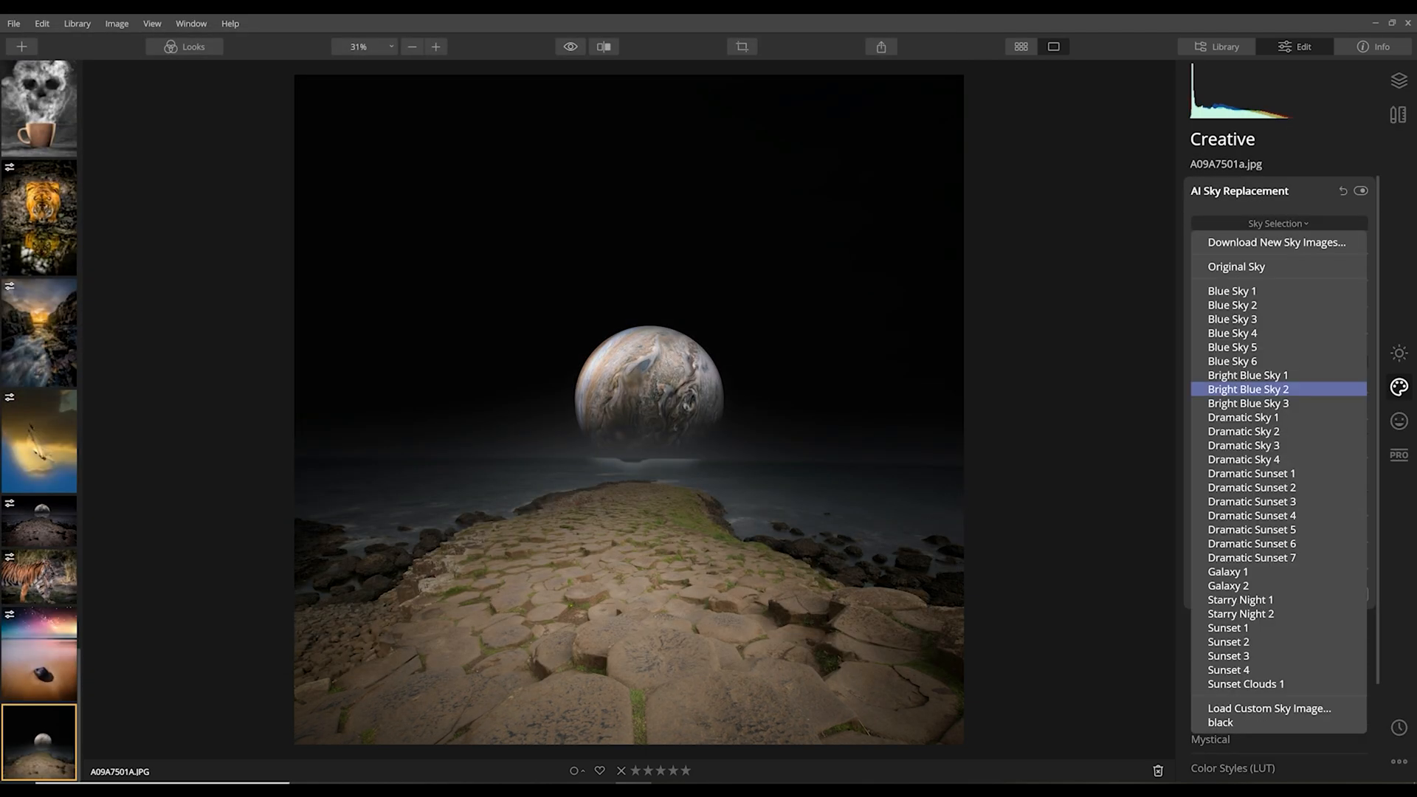
left_click(1228, 571)
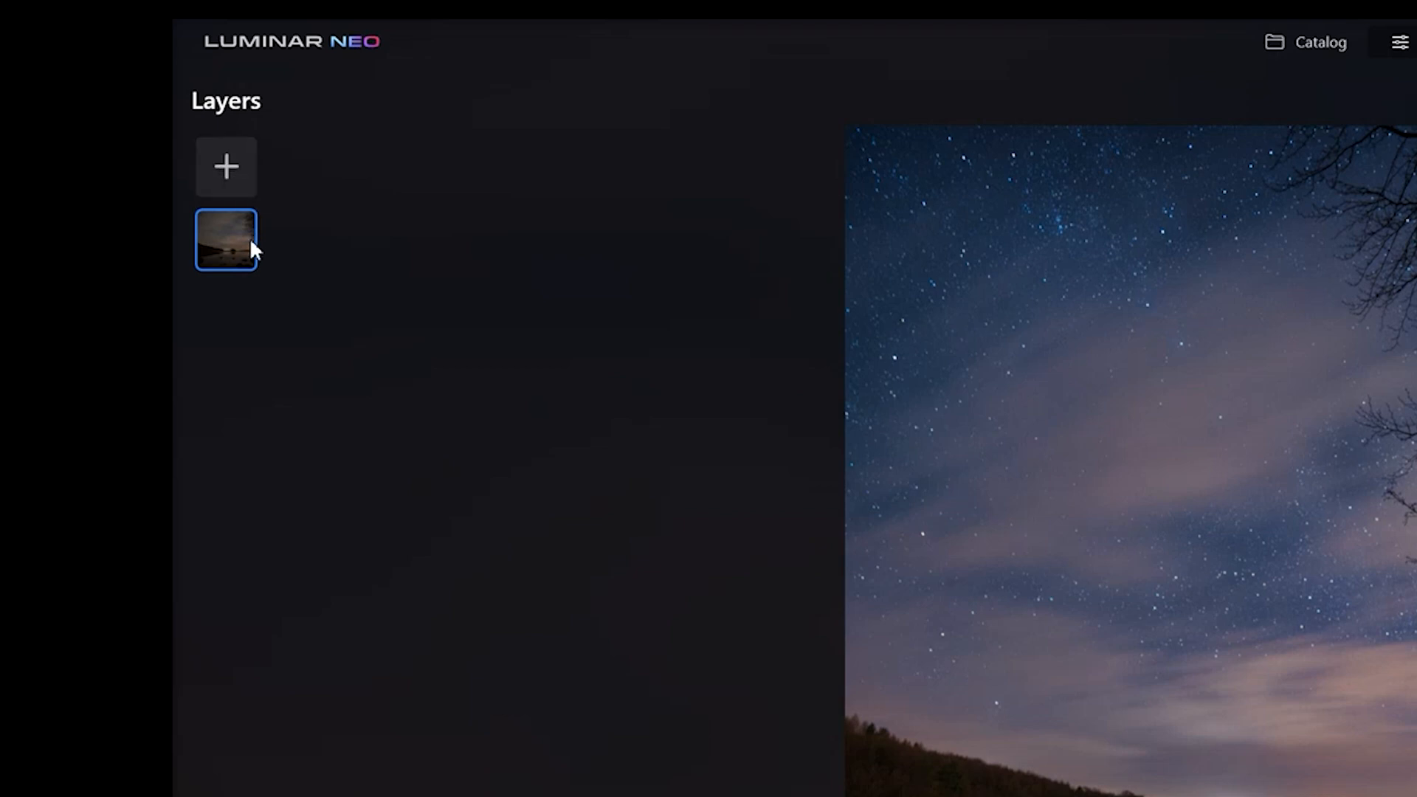
mouse_move(237, 251)
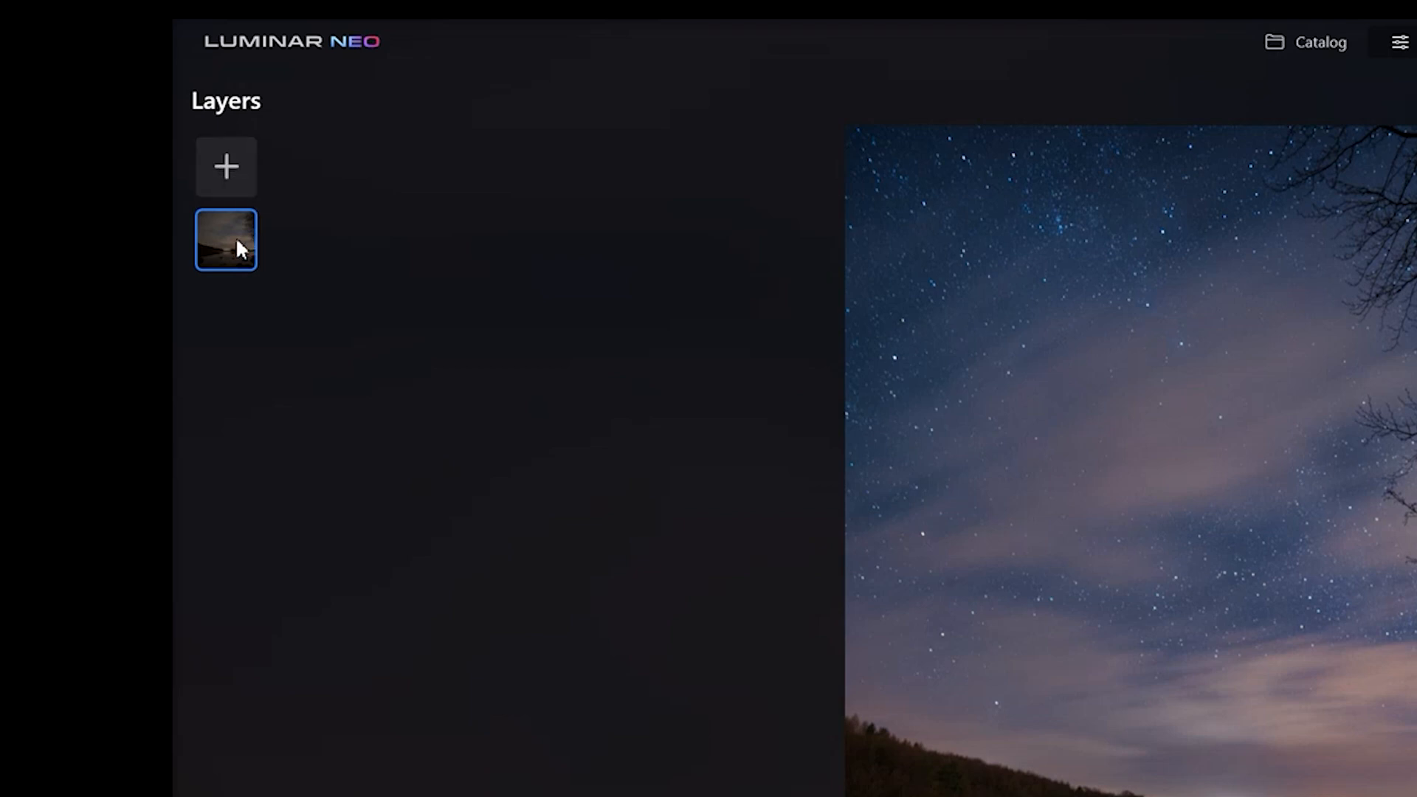
mouse_move(233, 185)
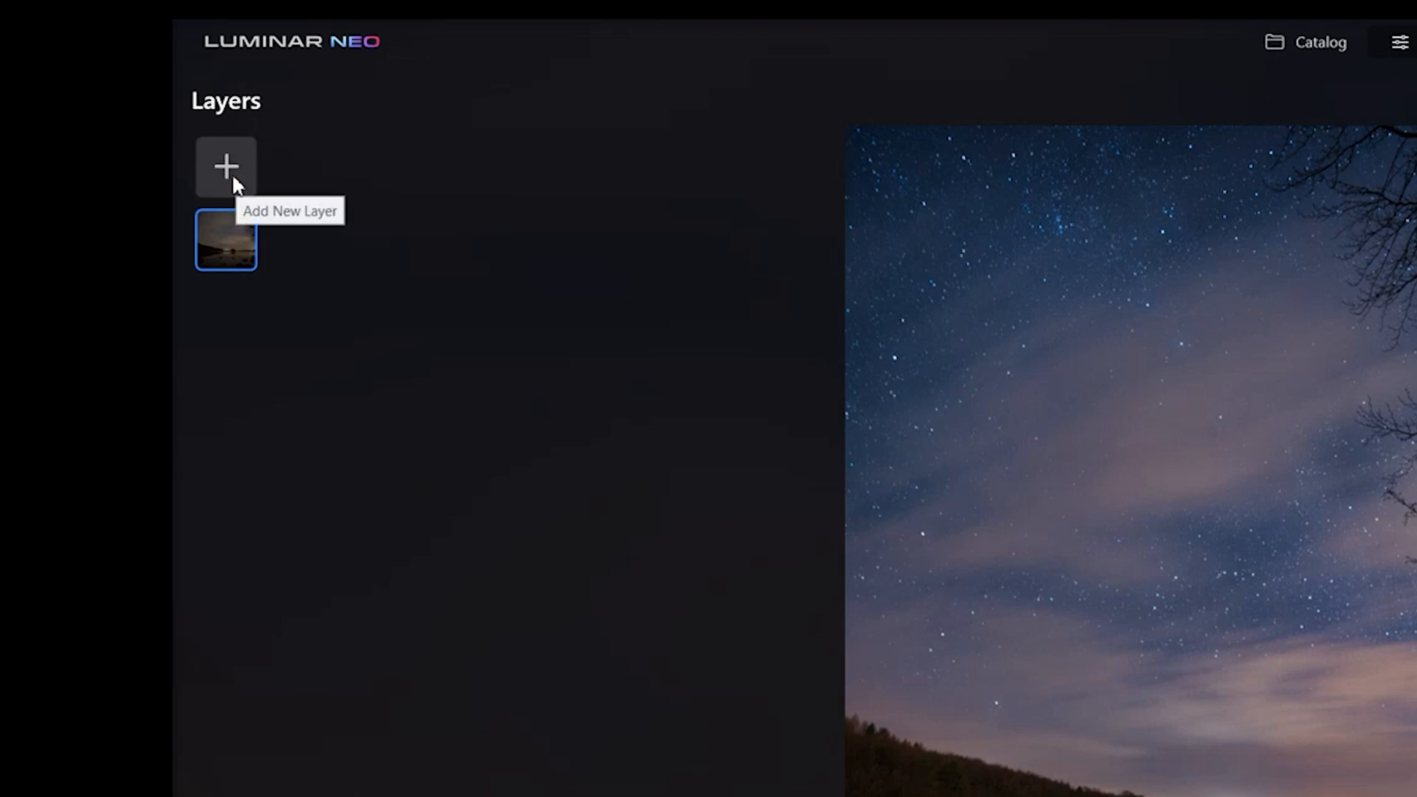